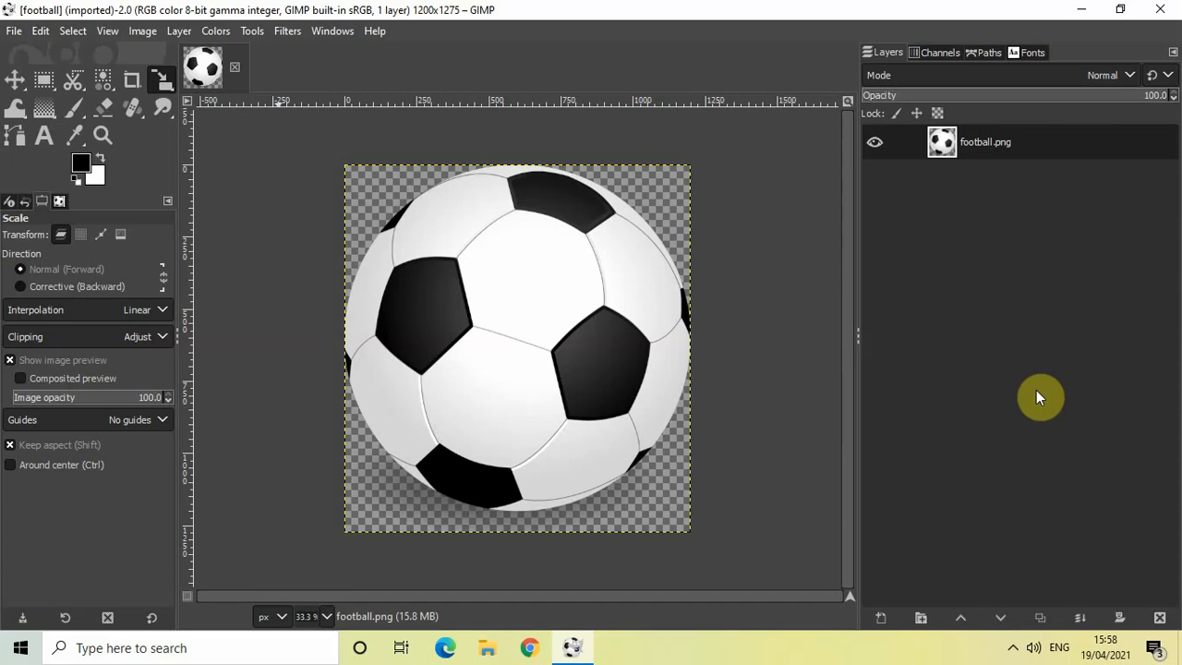
mouse_move(1001, 395)
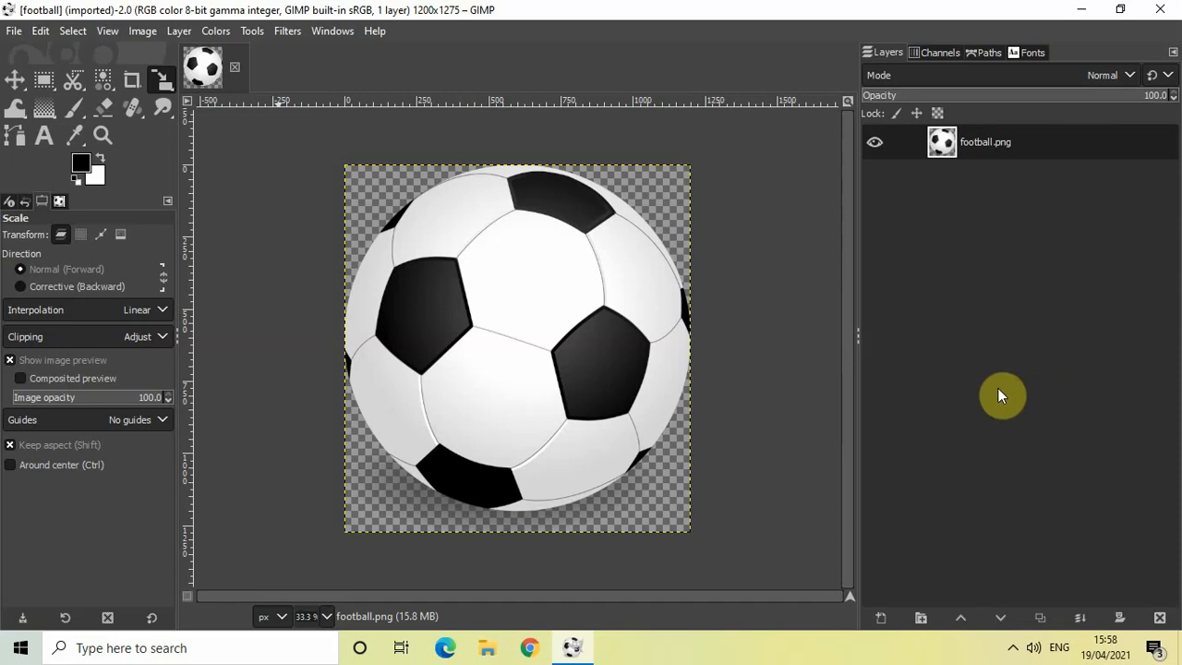
mouse_move(713, 347)
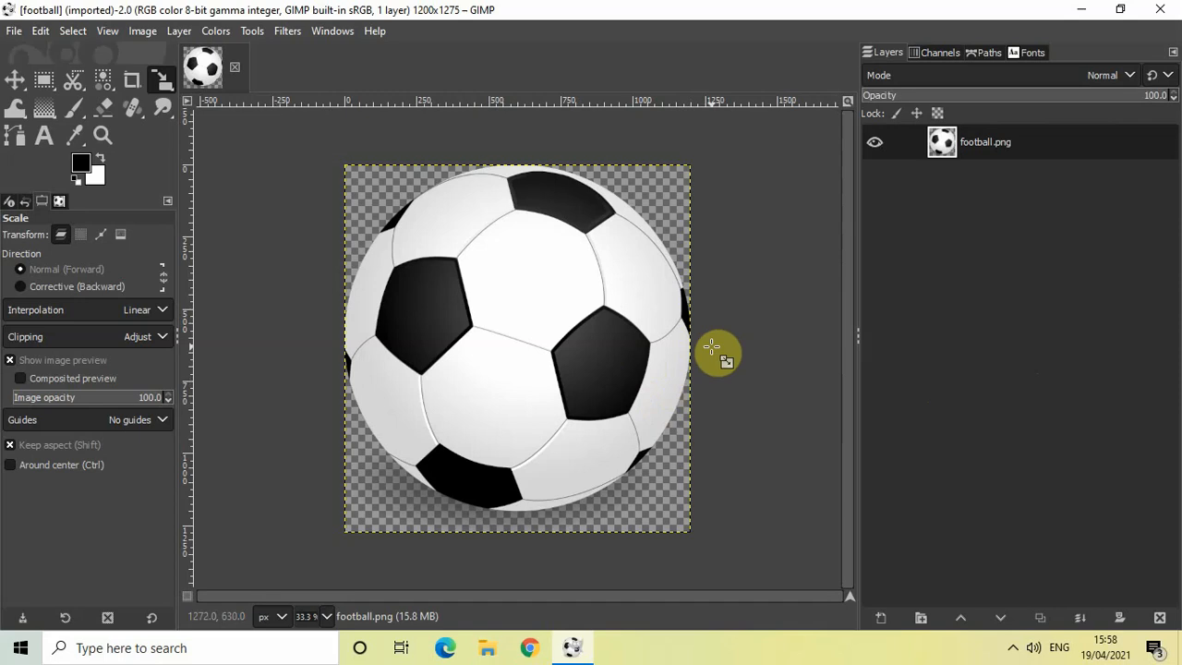
mouse_move(576, 348)
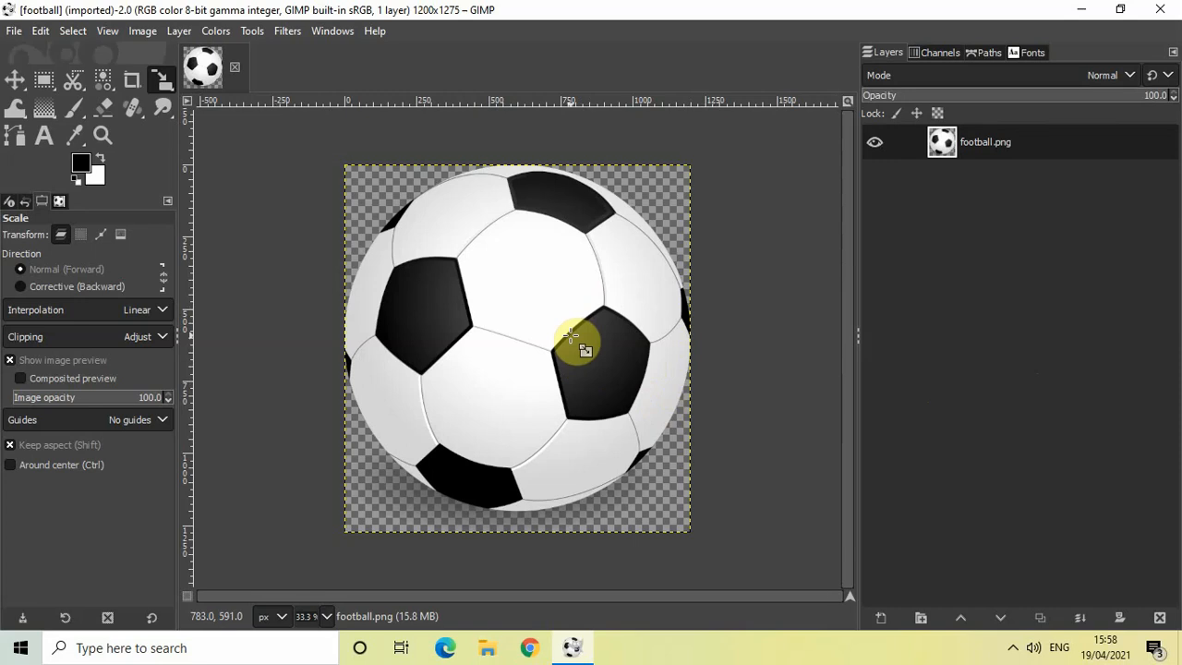
mouse_move(16, 39)
type("200")
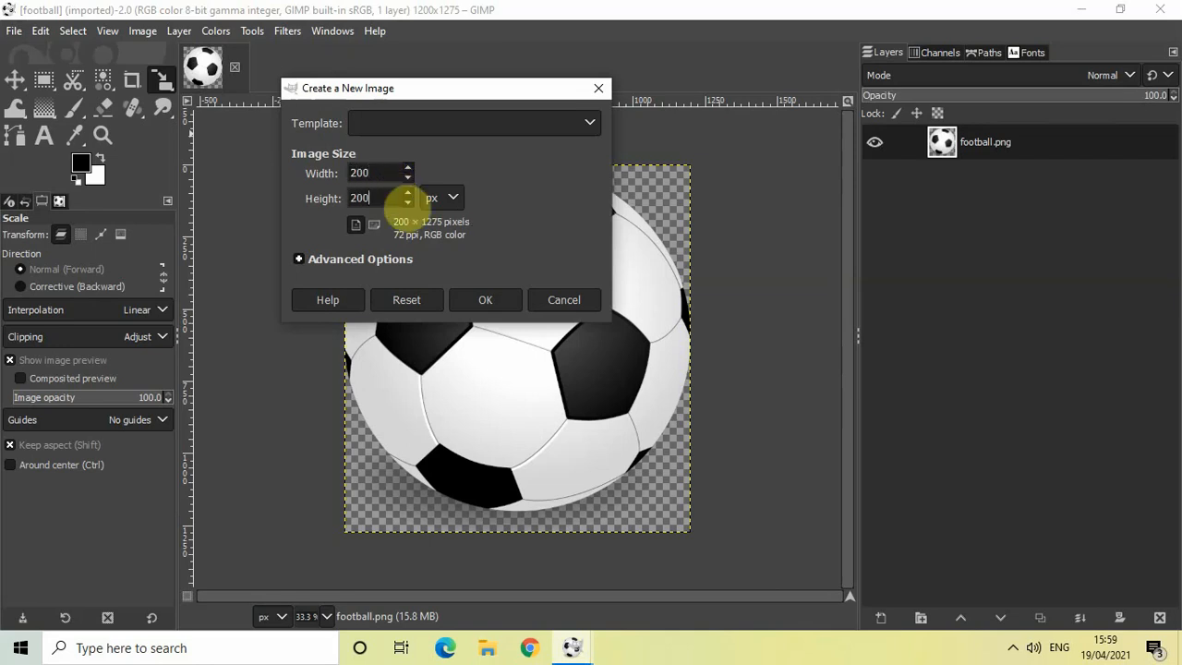
Step: Set the new image's fill to Transparency under Advanced Options
left_click(360, 258)
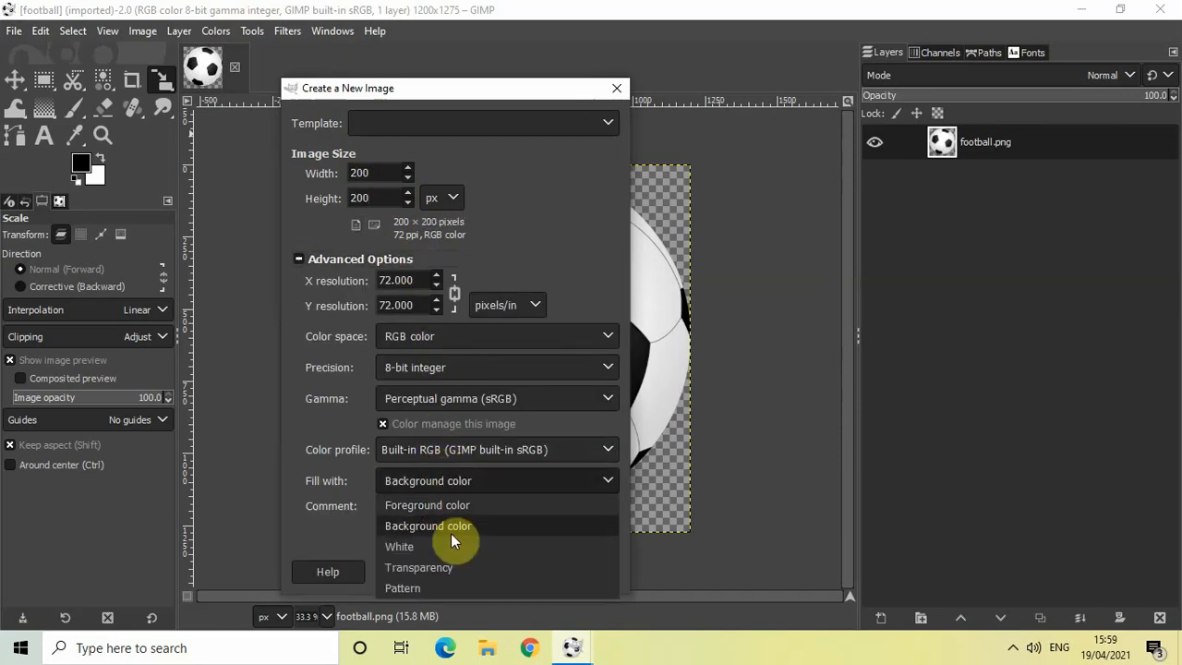
left_click(418, 567)
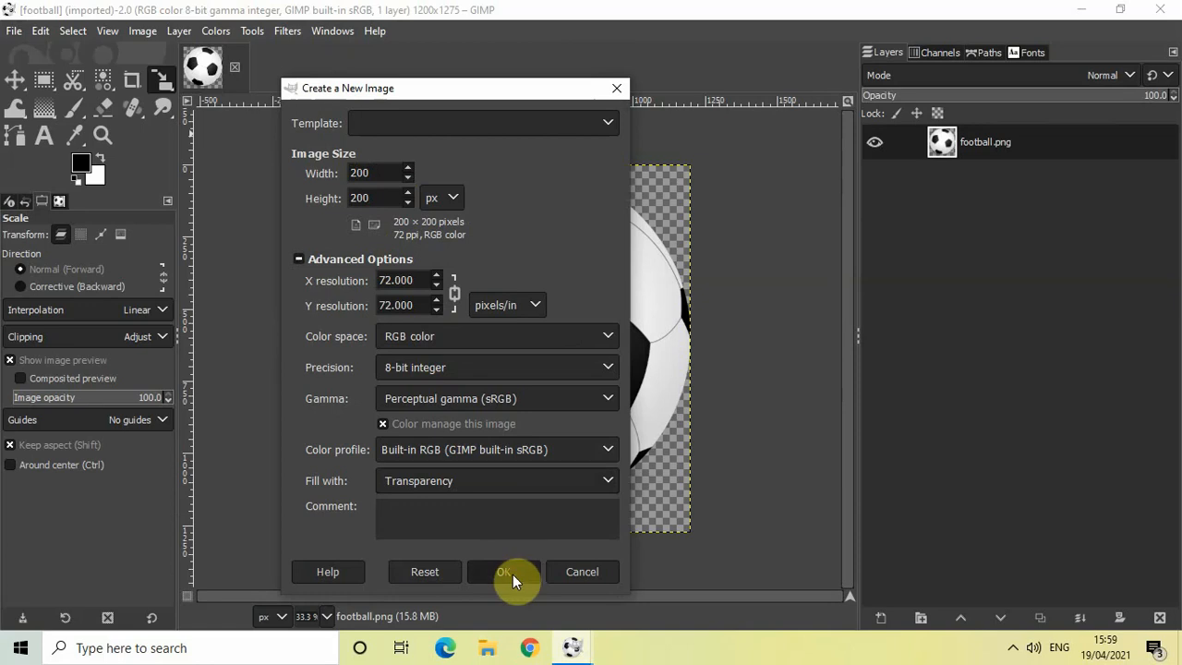
Step: Create the new 200 × 200 px transparent image
left_click(505, 571)
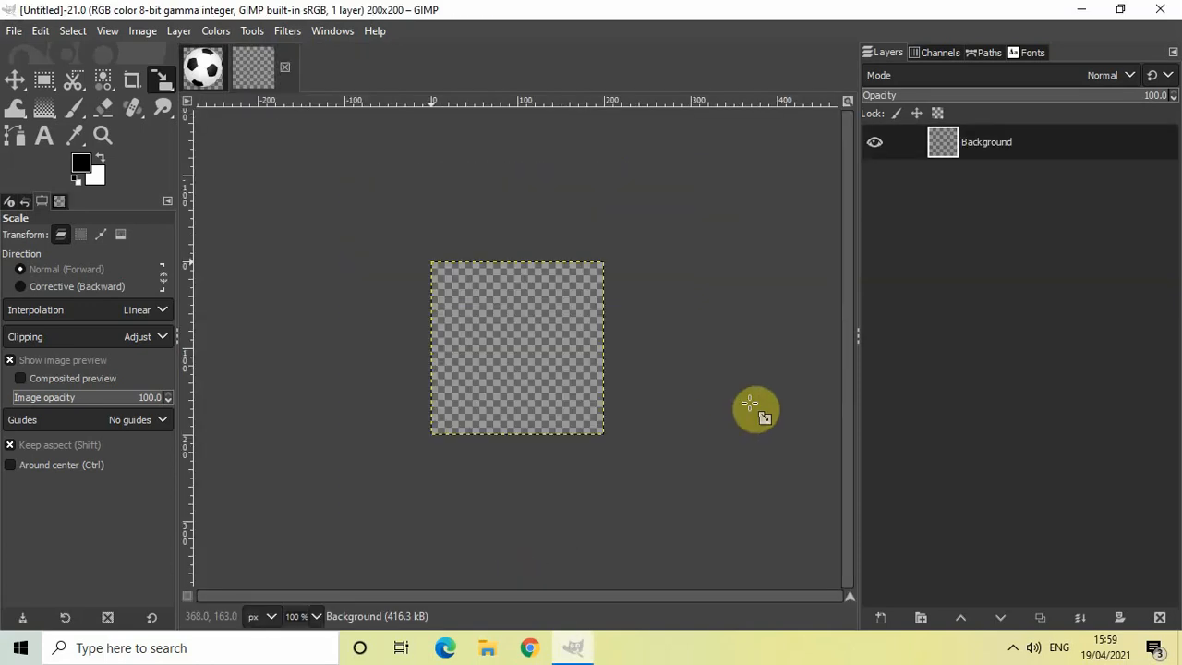
mouse_move(647, 406)
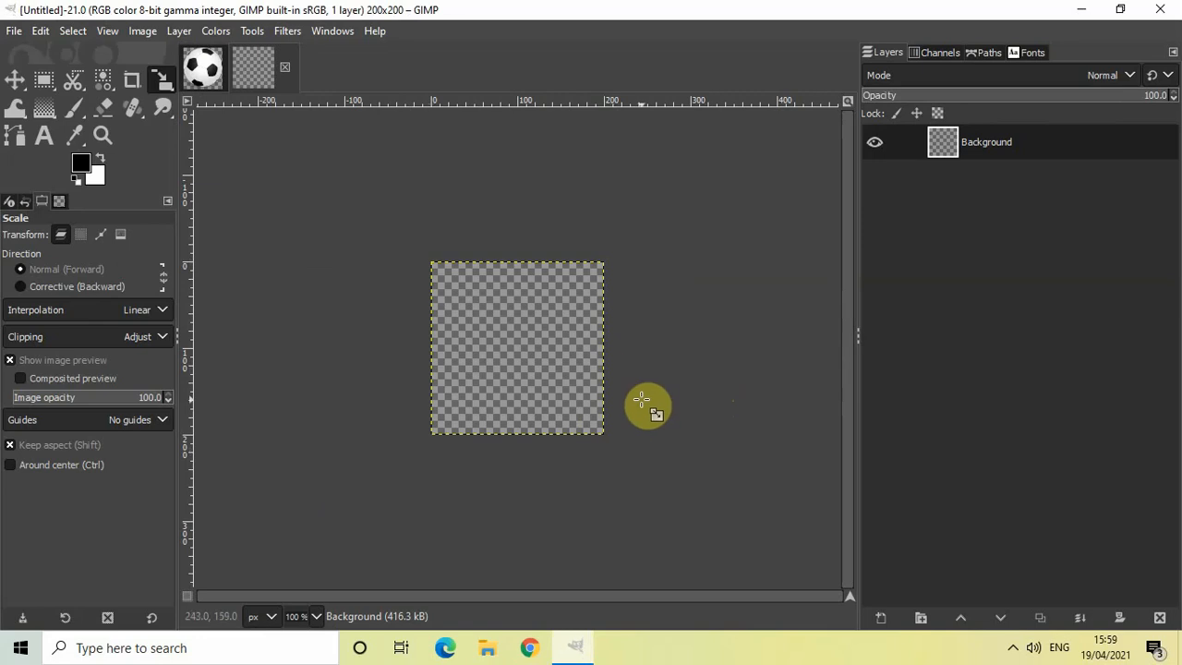
mouse_move(587, 205)
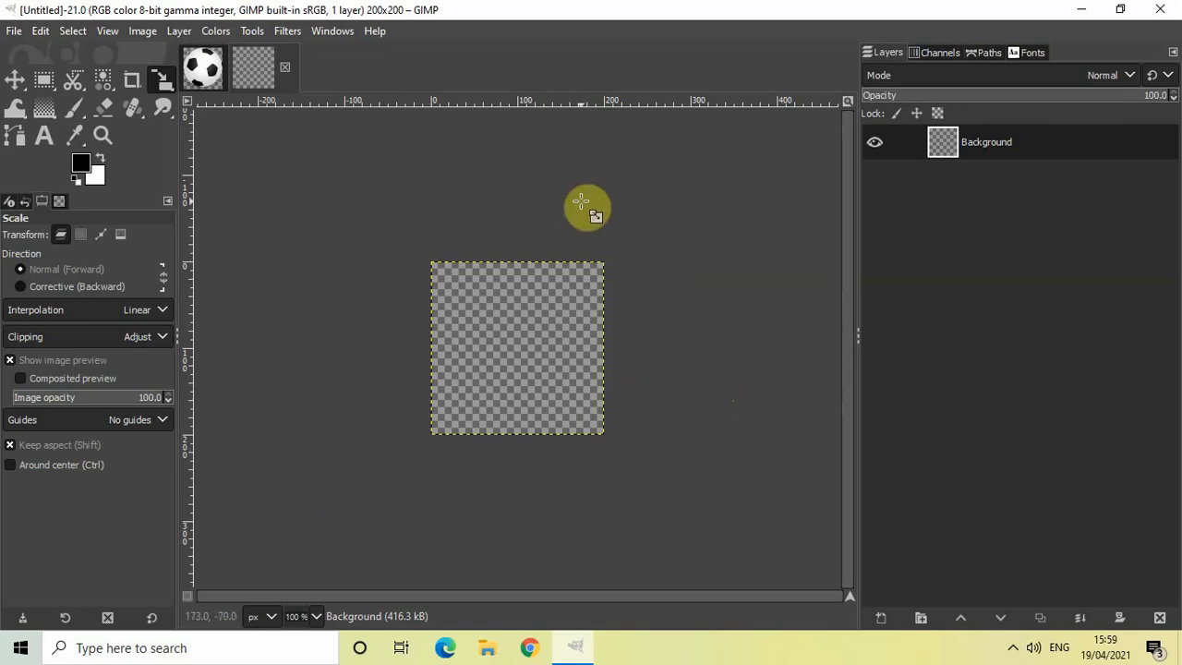
mouse_move(375, 30)
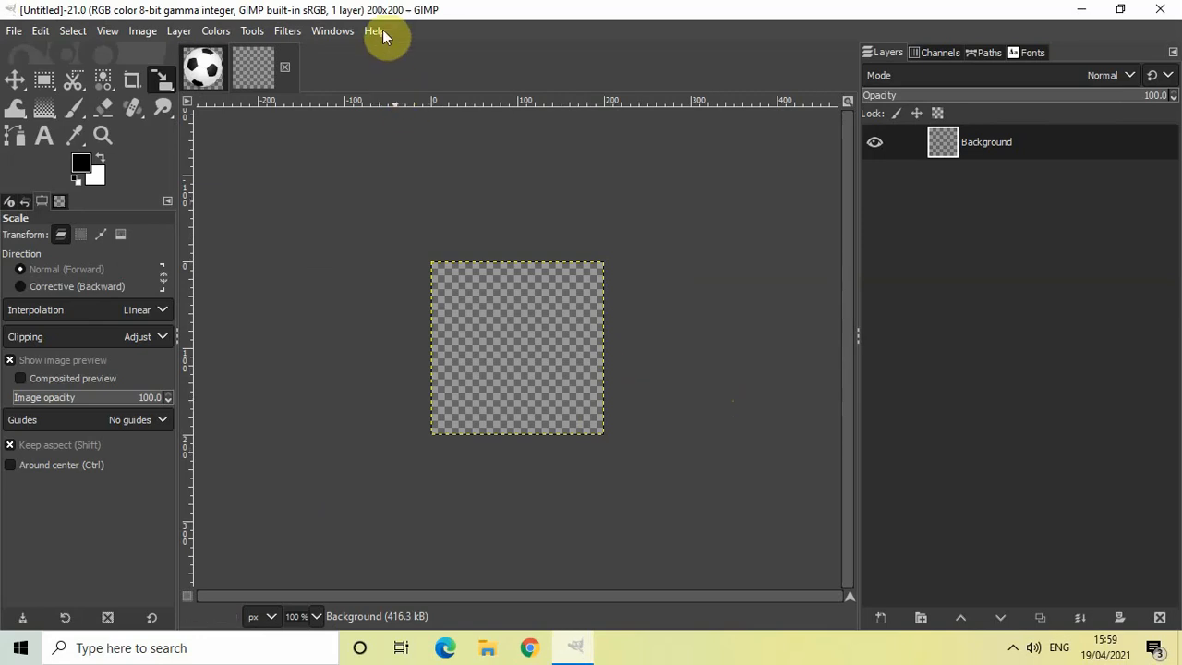
mouse_move(266, 144)
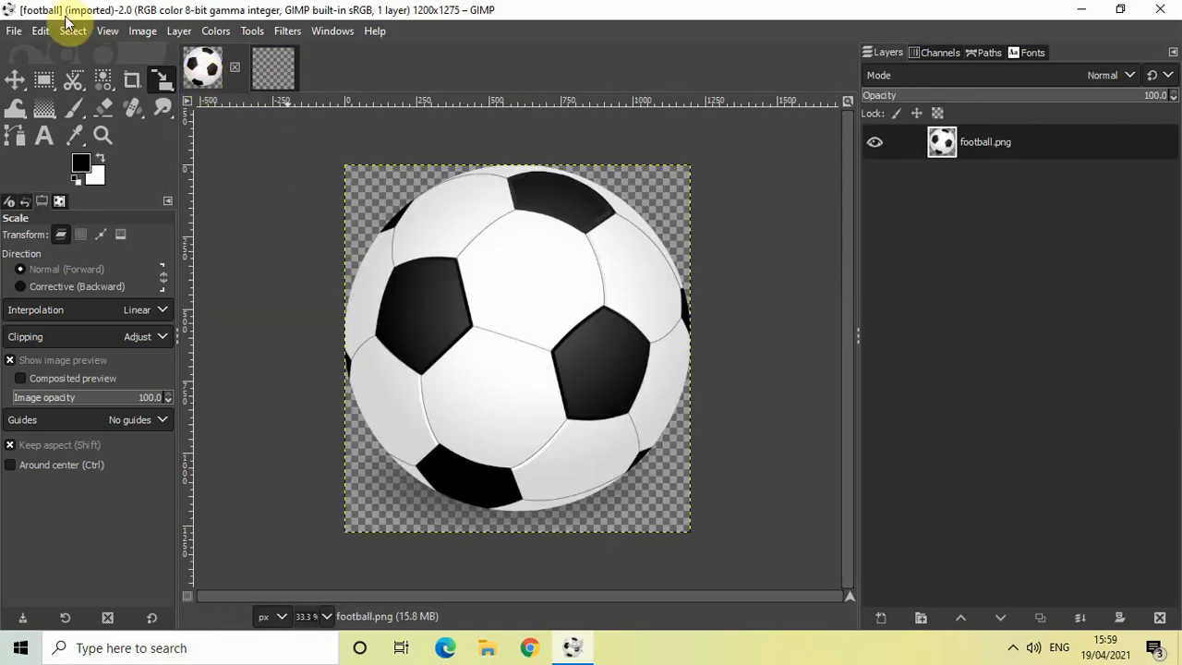
Step: Copy football.png and paste it as a new layer into the 200 × 200 image
left_click(41, 29)
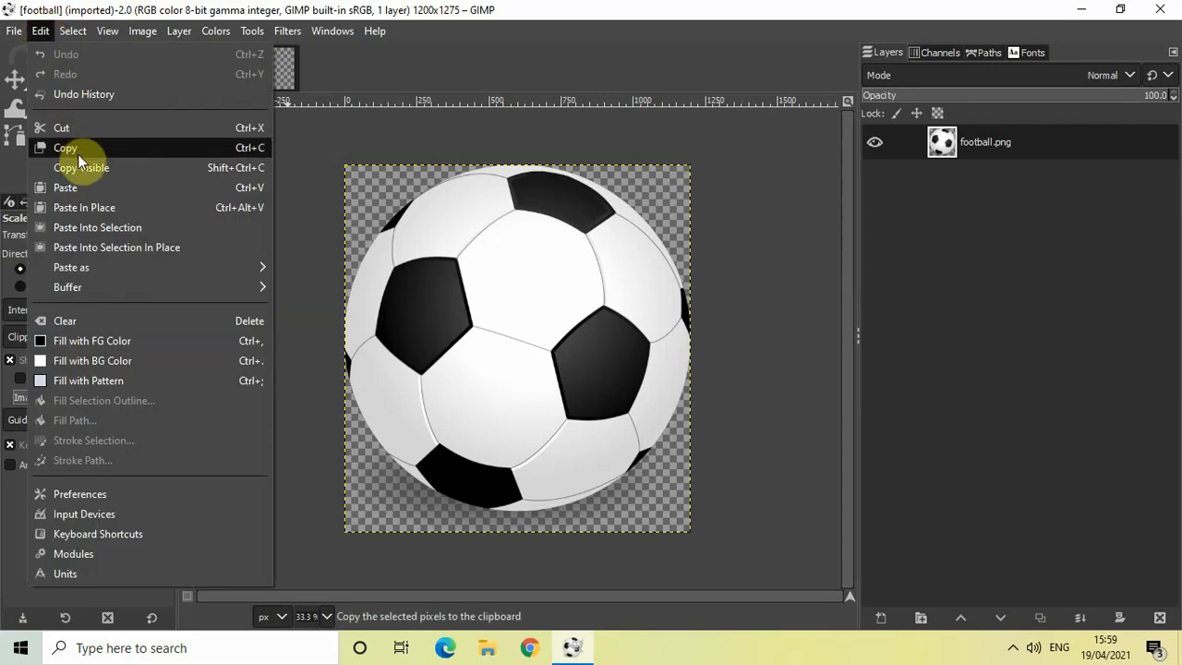
left_click(65, 147)
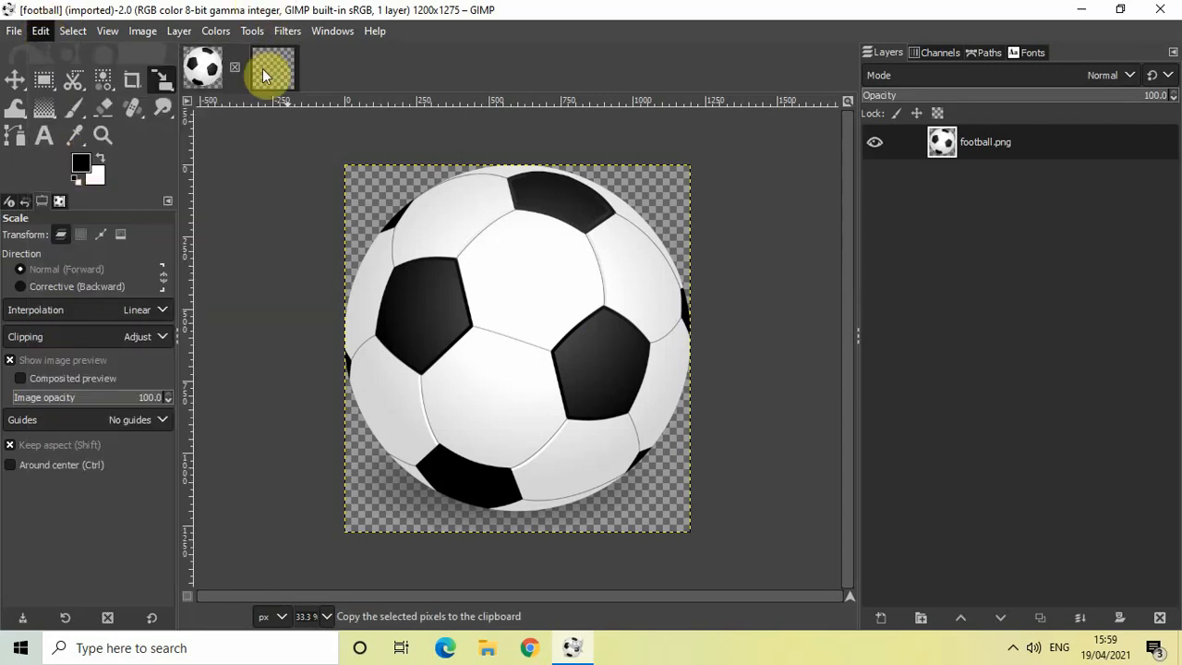
left_click(266, 66)
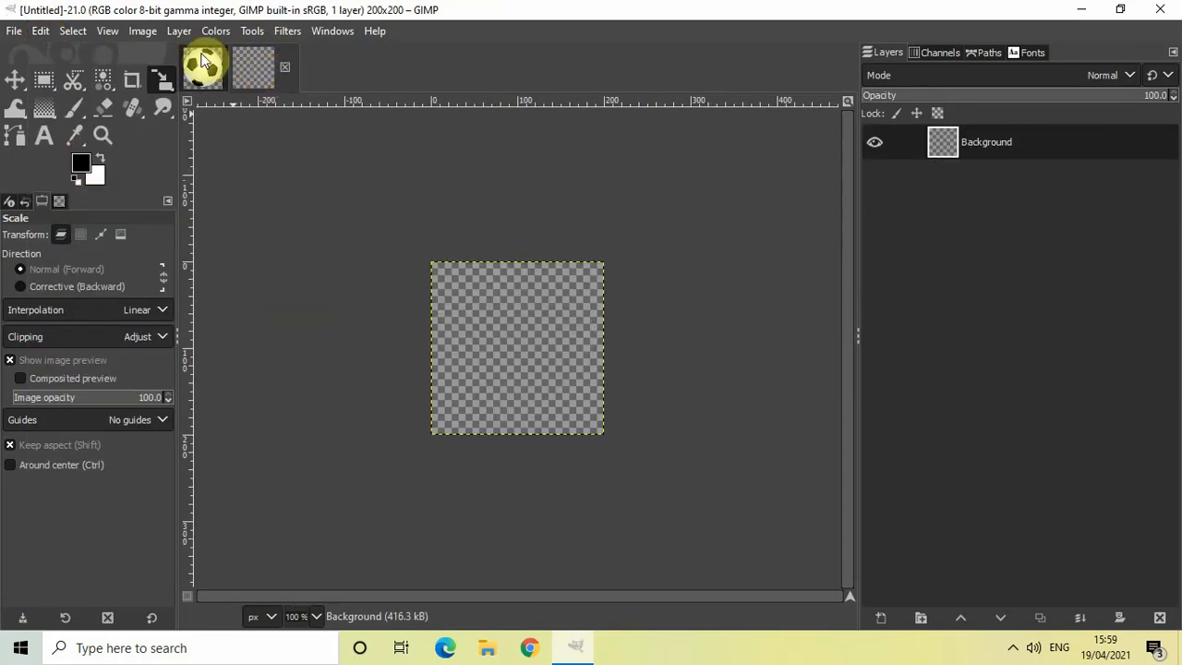
left_click(40, 30)
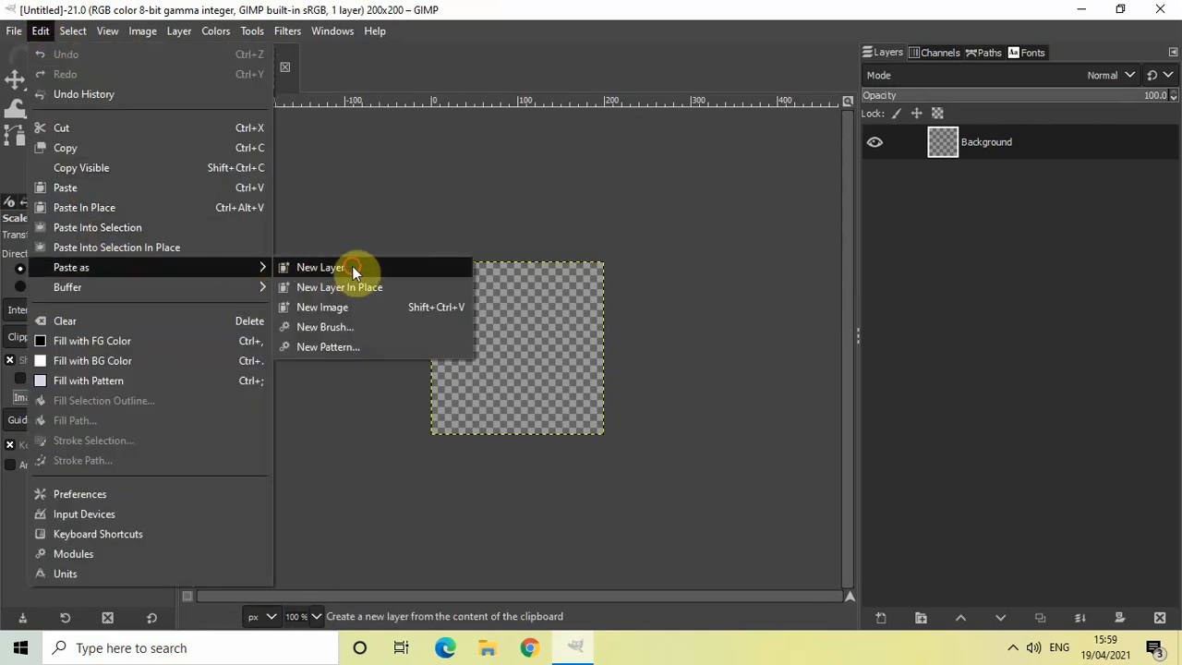
left_click(322, 266)
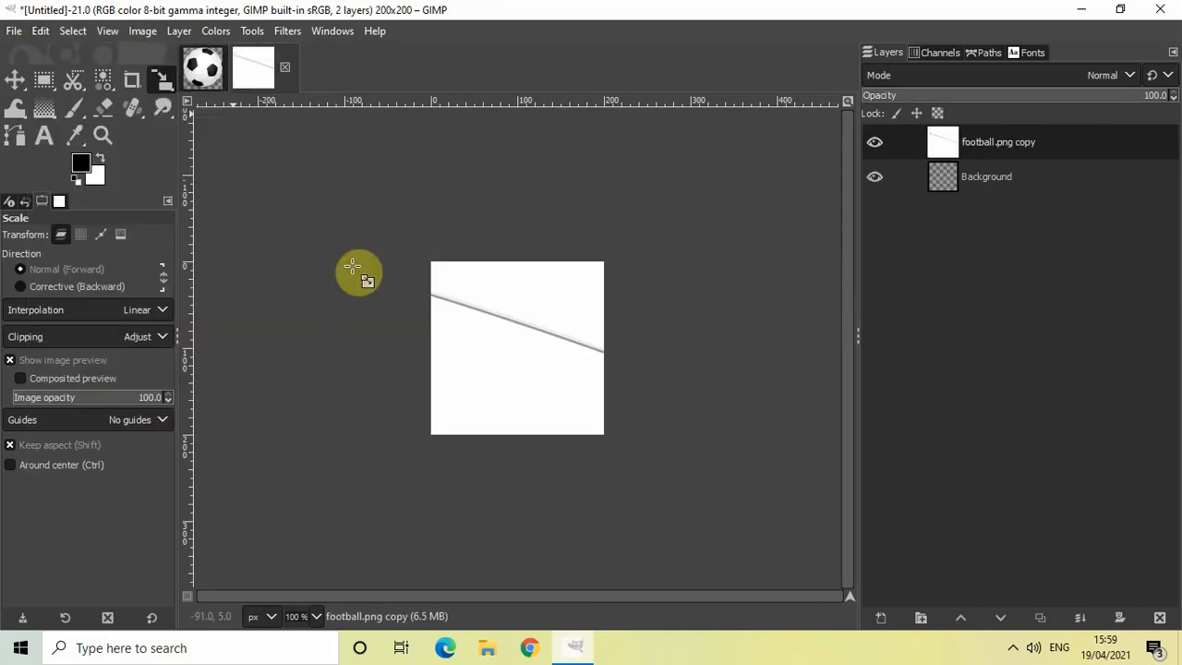
mouse_move(262, 183)
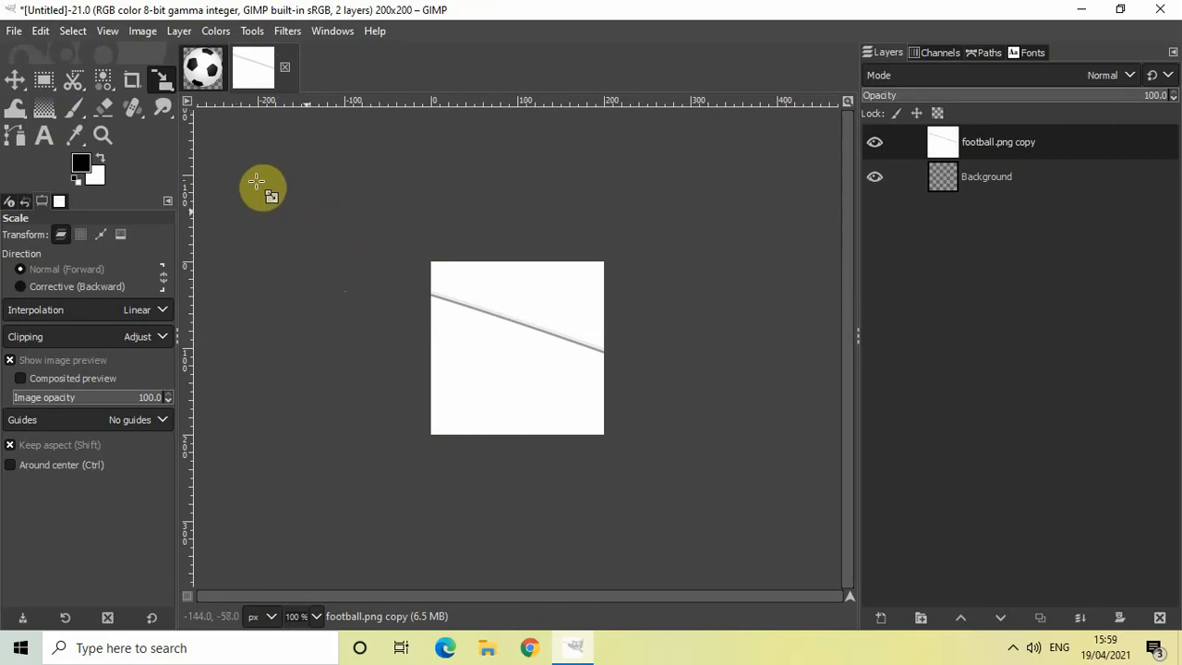
mouse_move(498, 317)
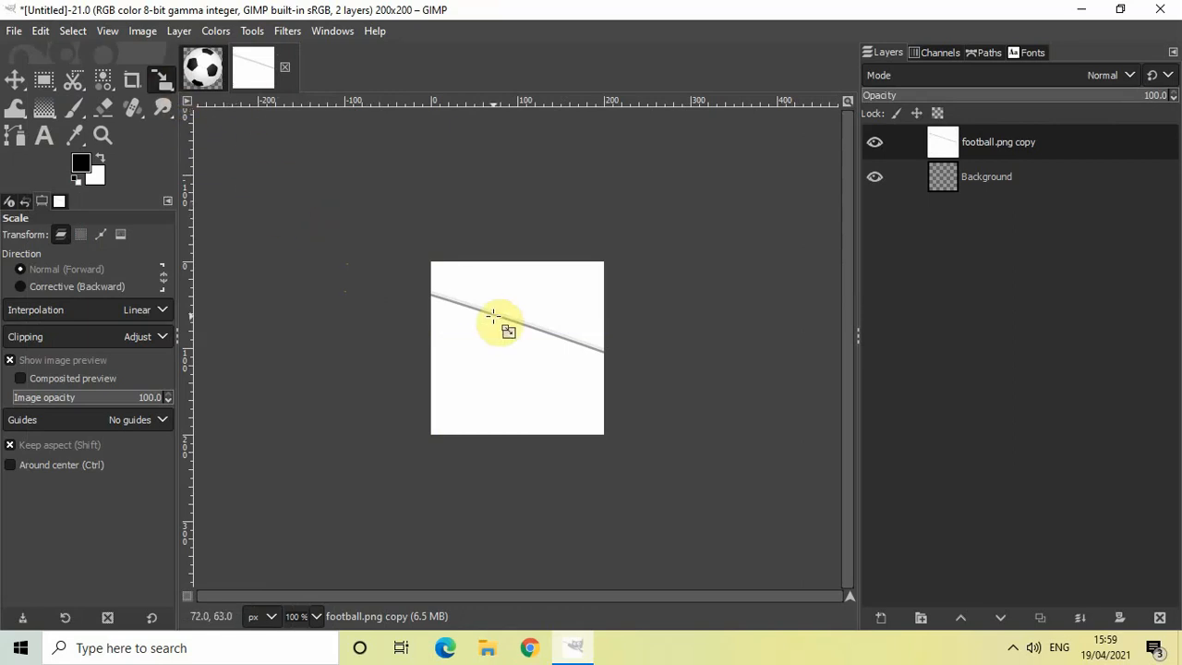
mouse_move(281, 173)
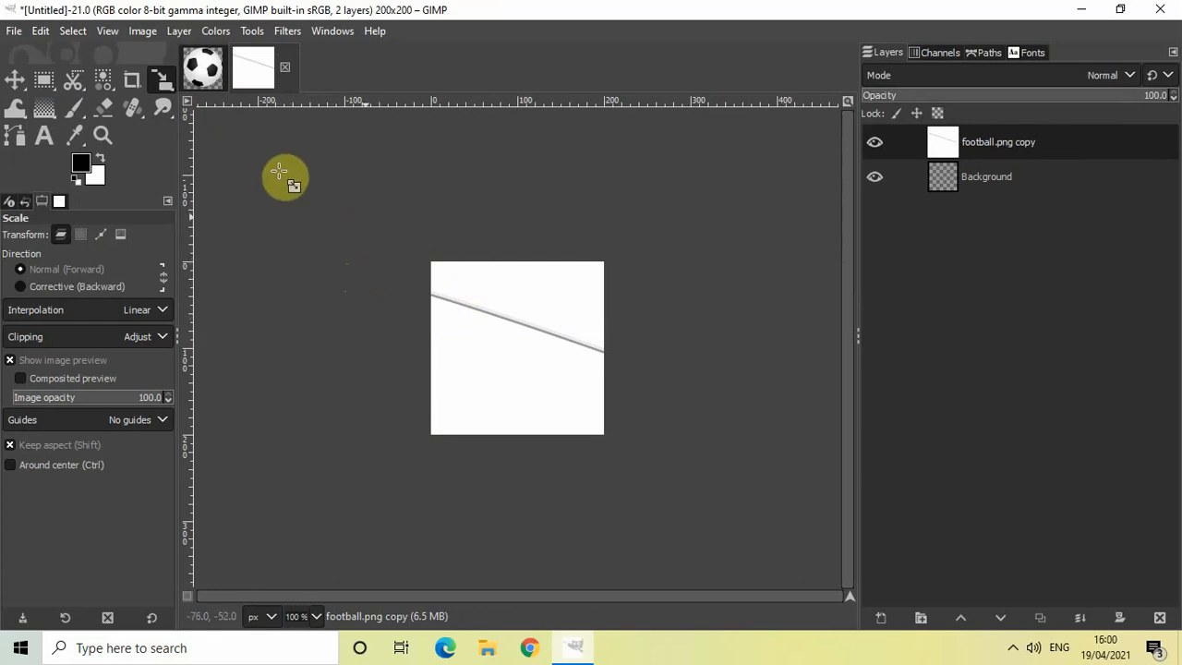
Step: Scale the football layer down to 200 px with the Scale tool
left_click(251, 29)
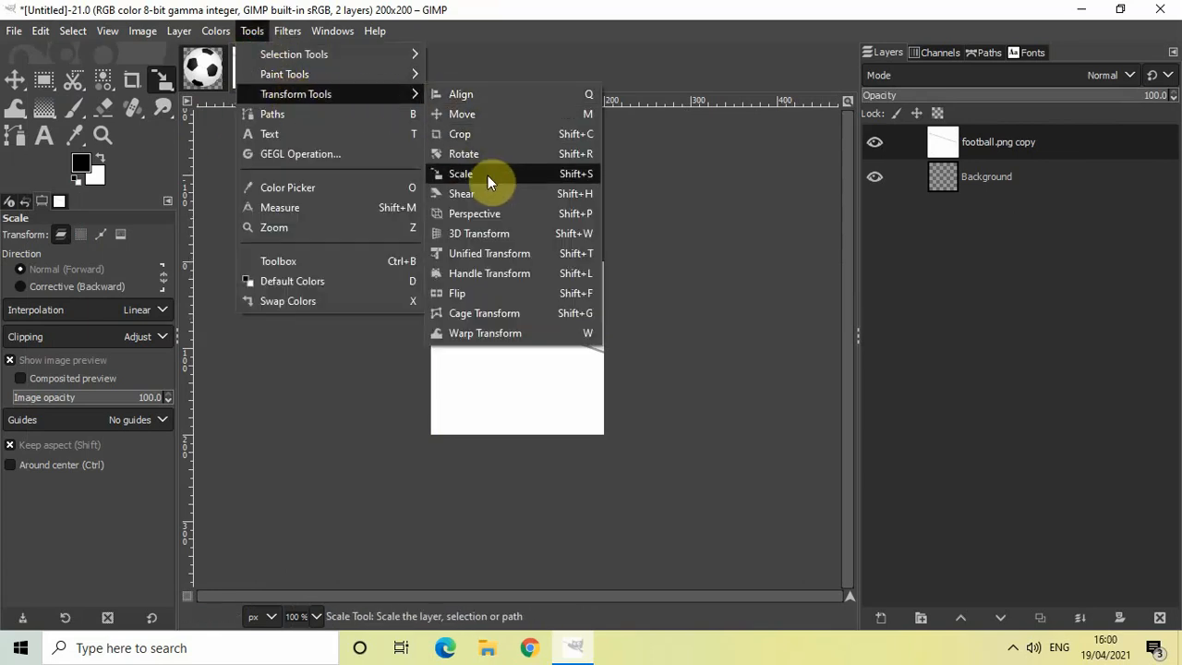
left_click(462, 174)
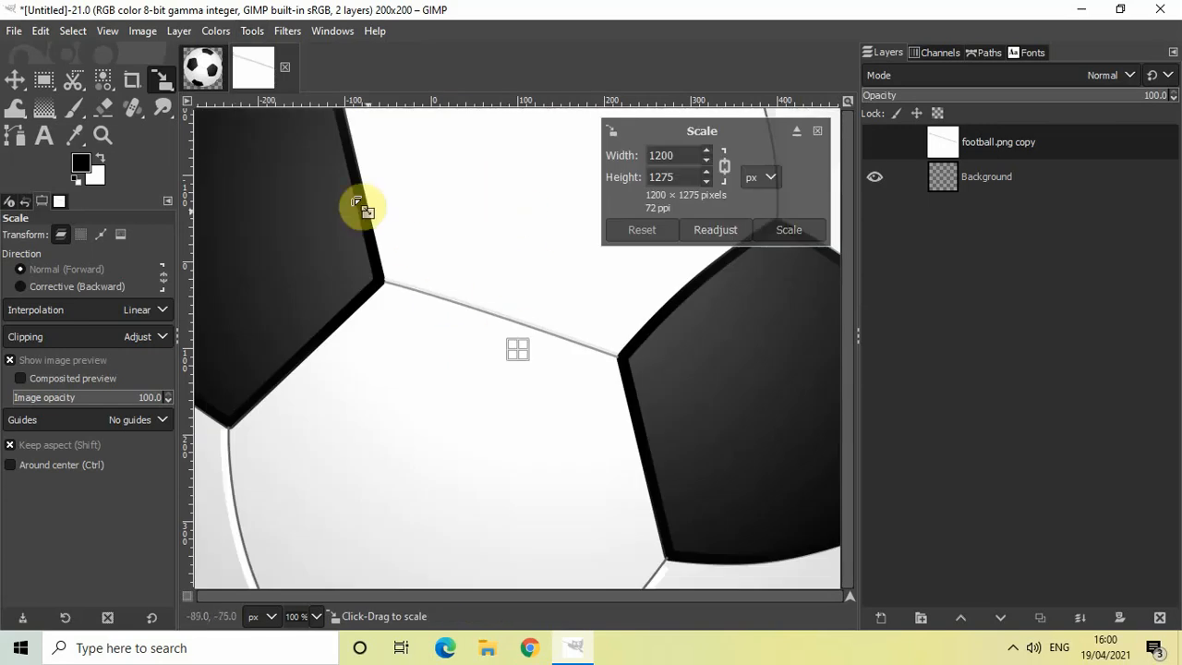
left_click_drag(360, 207, 532, 347)
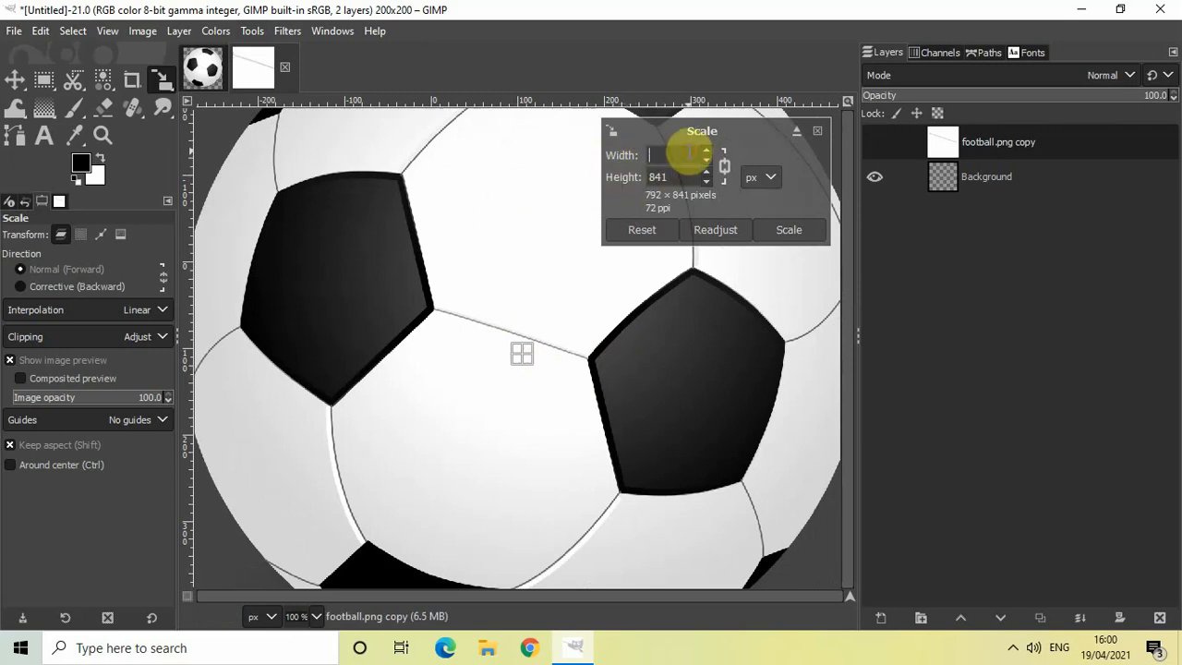
type("200")
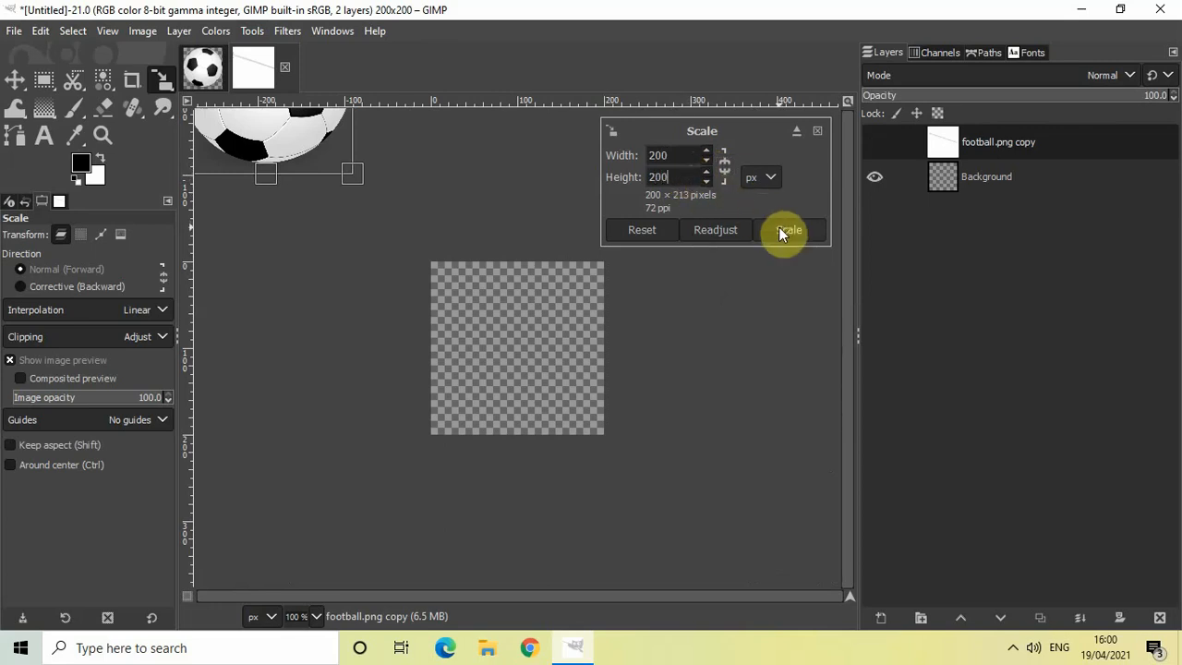
left_click(787, 229)
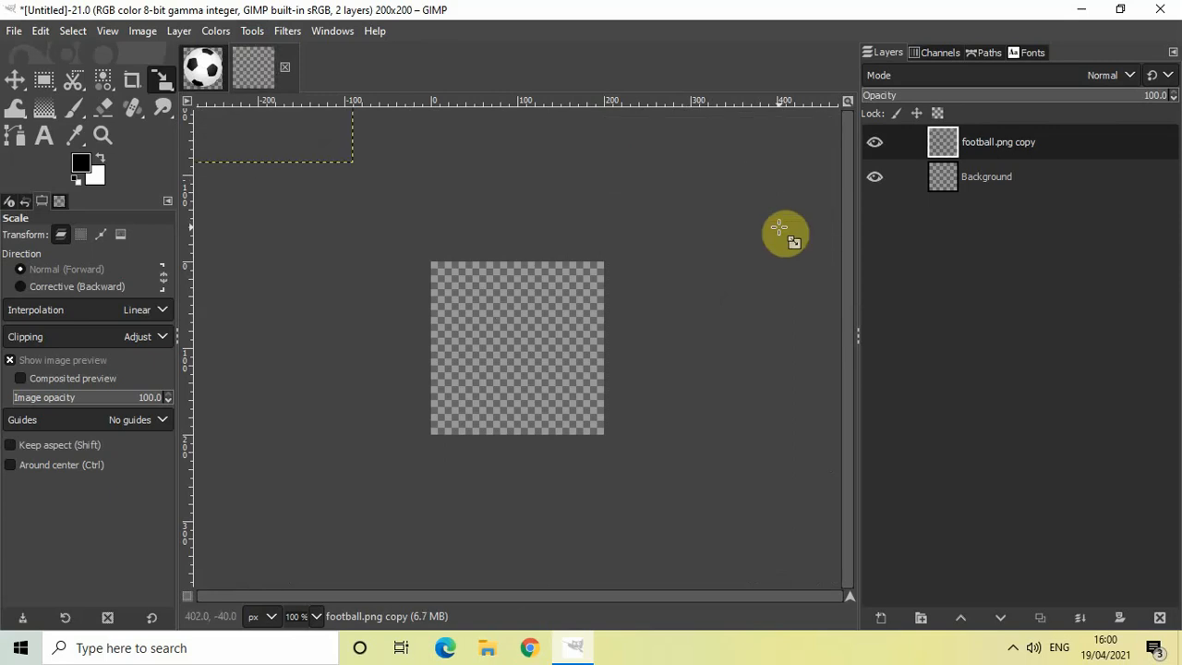
mouse_move(44, 74)
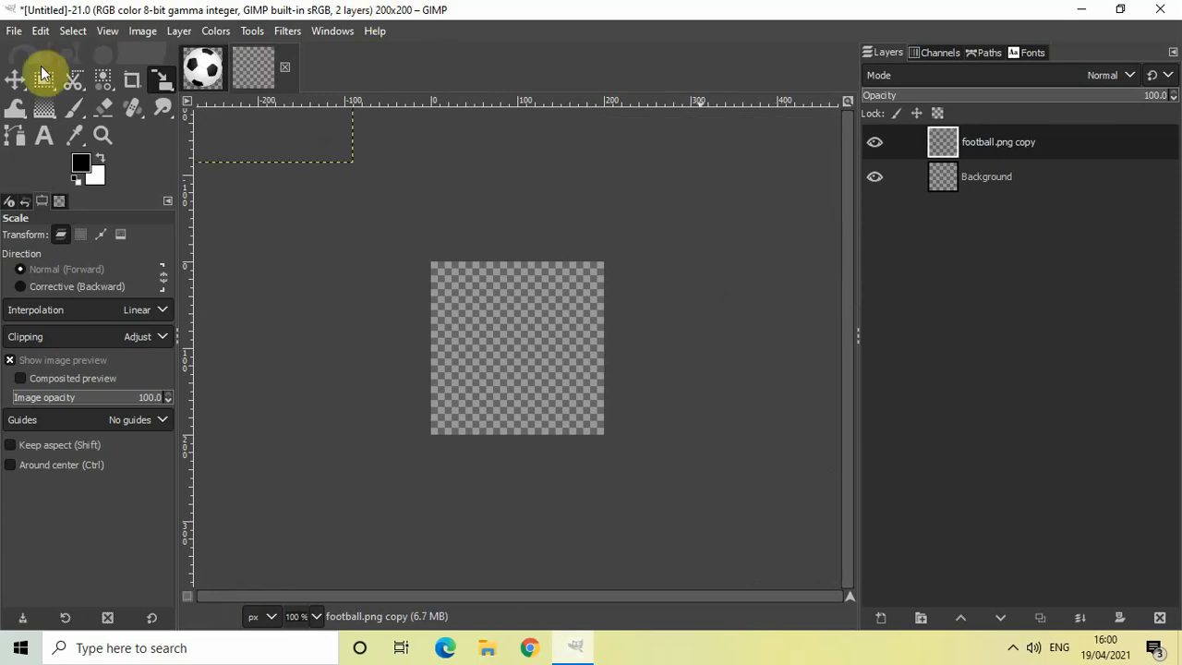
Step: Move the scaled football layer so it sits centred on the 200 × 200 canvas
left_click(15, 82)
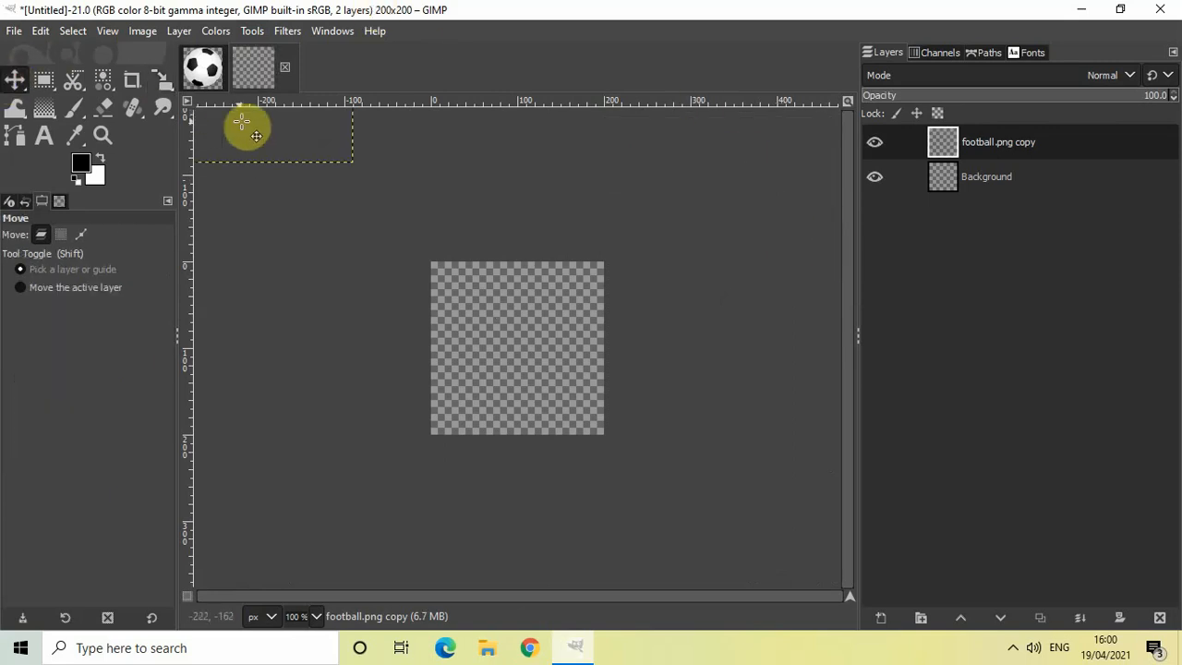
left_click_drag(248, 133, 453, 310)
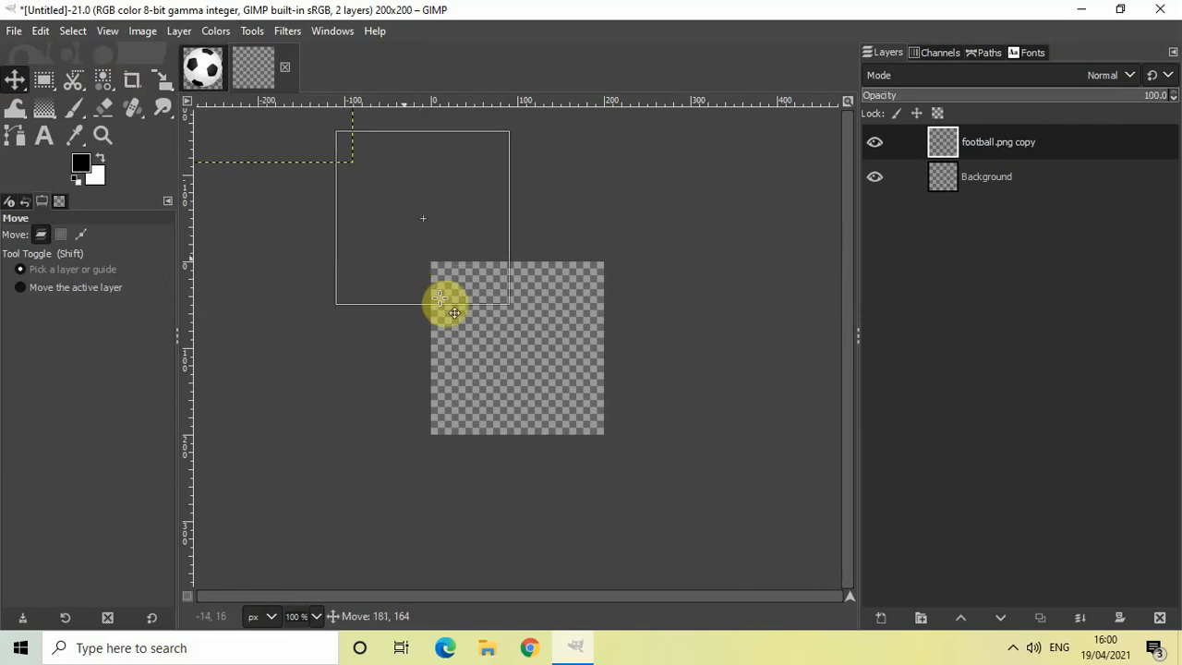
left_click_drag(440, 298, 471, 294)
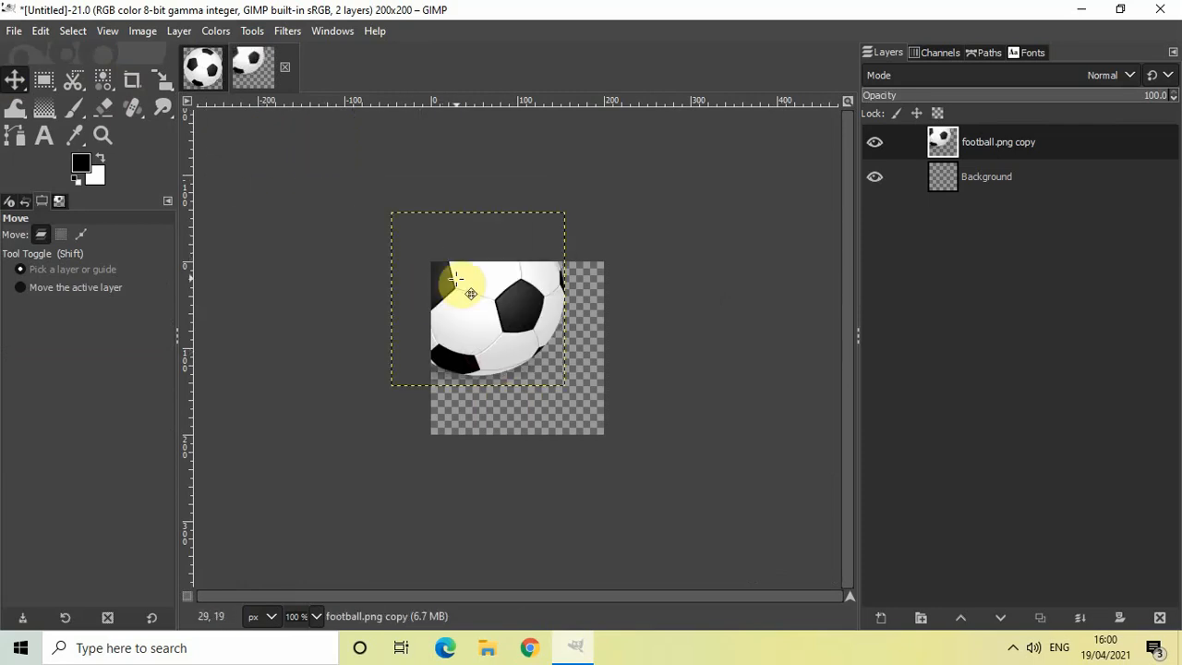
left_click_drag(471, 293, 518, 345)
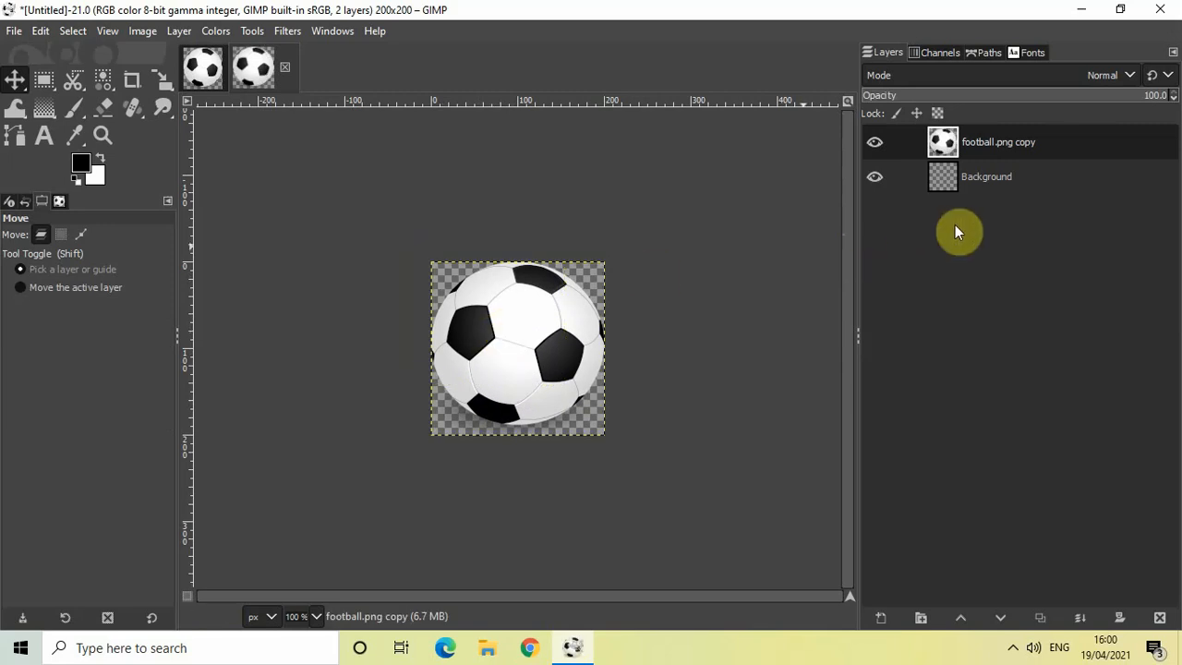
mouse_move(805, 295)
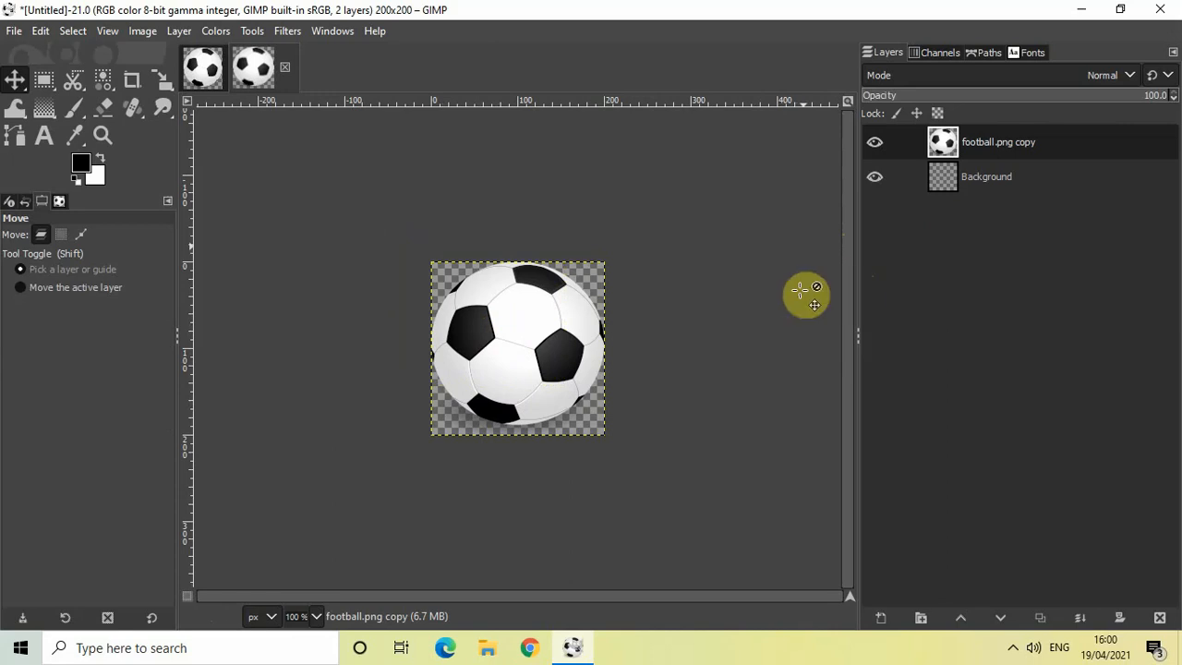
mouse_move(672, 176)
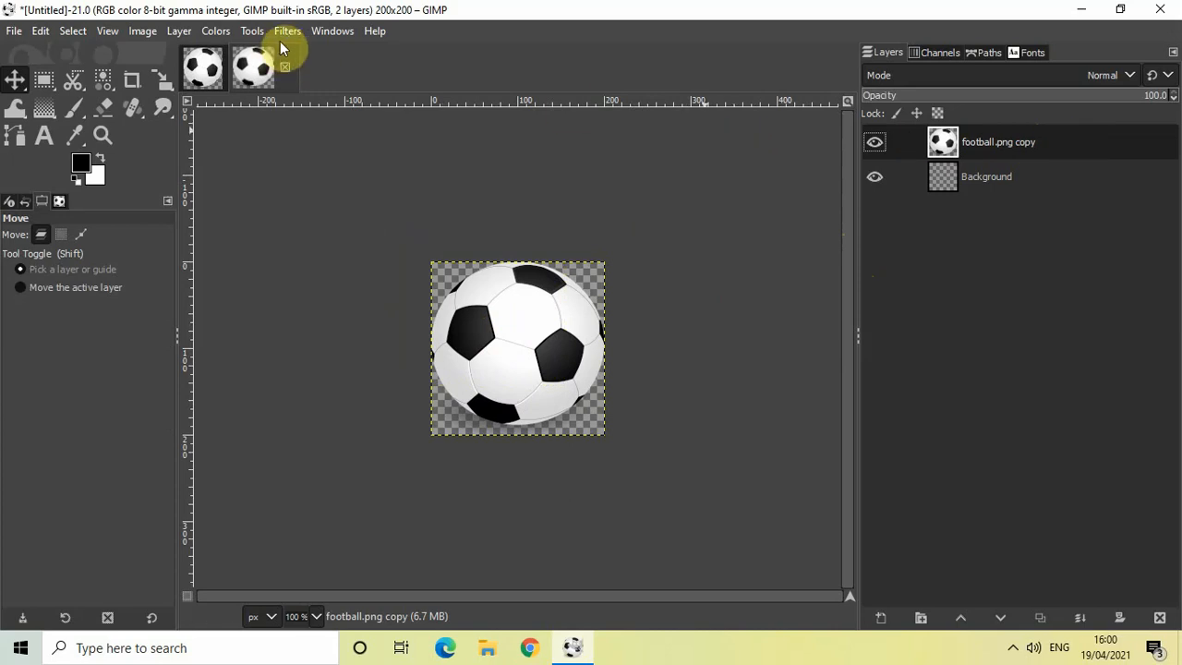
Step: Bring up the Filters menu on the way to Map > Tile
left_click(289, 30)
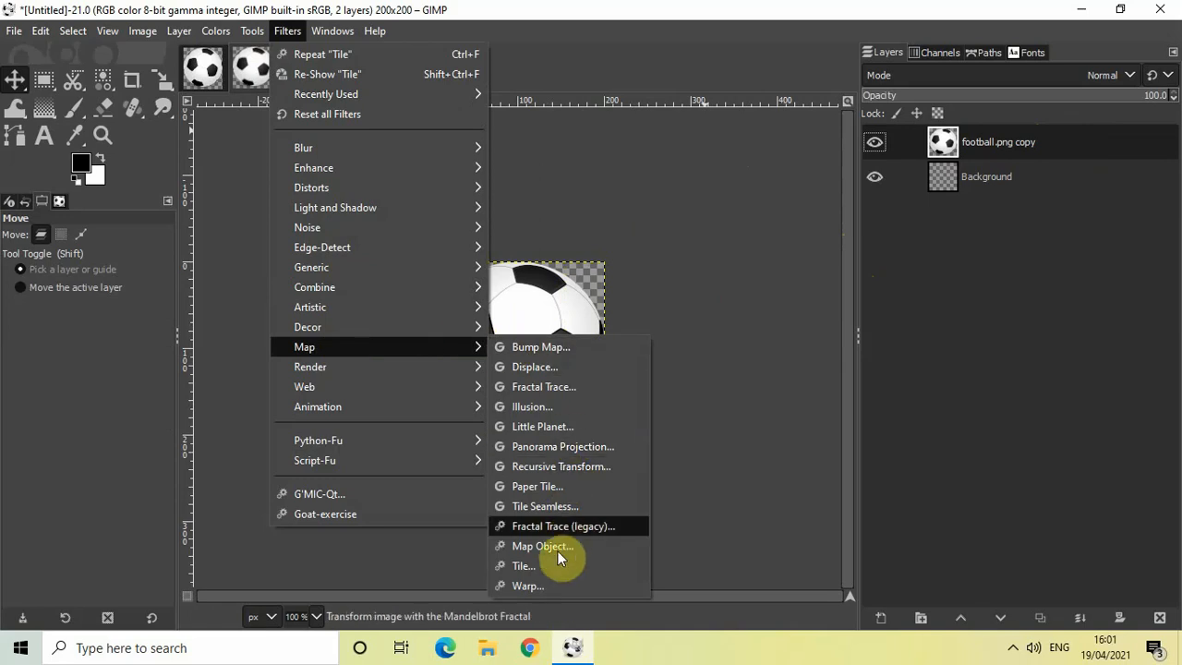
mouse_move(525, 565)
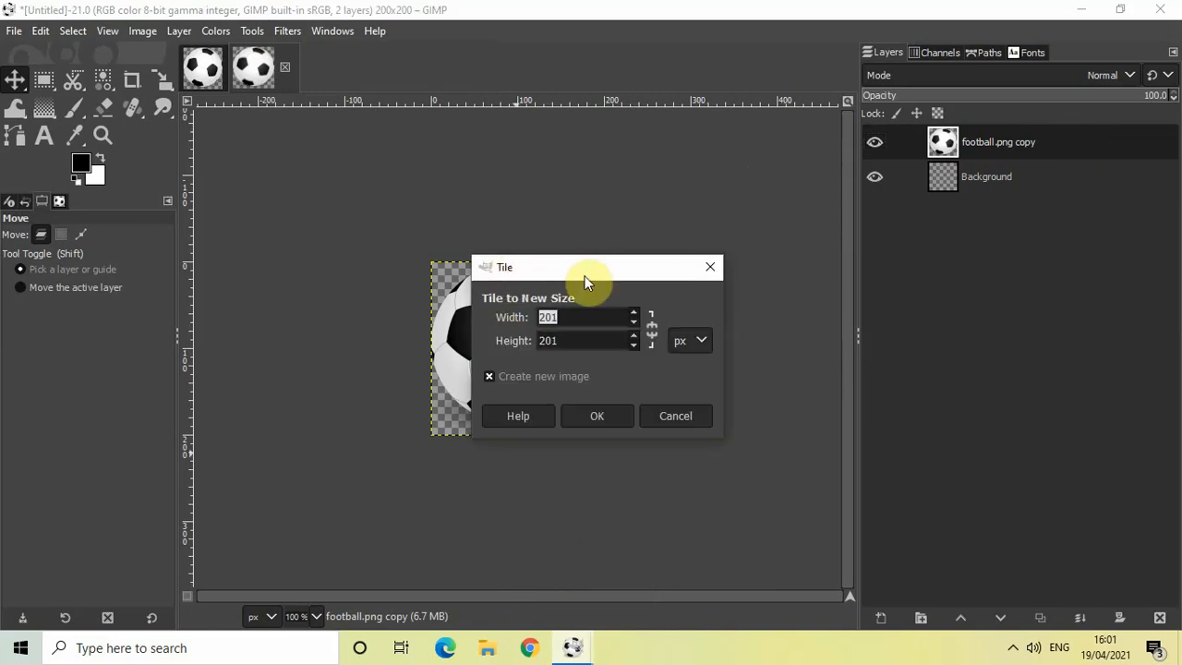
Step: Tile the football to a new 1280 × 720 image with Create new image checked
left_click_drag(588, 266, 709, 248)
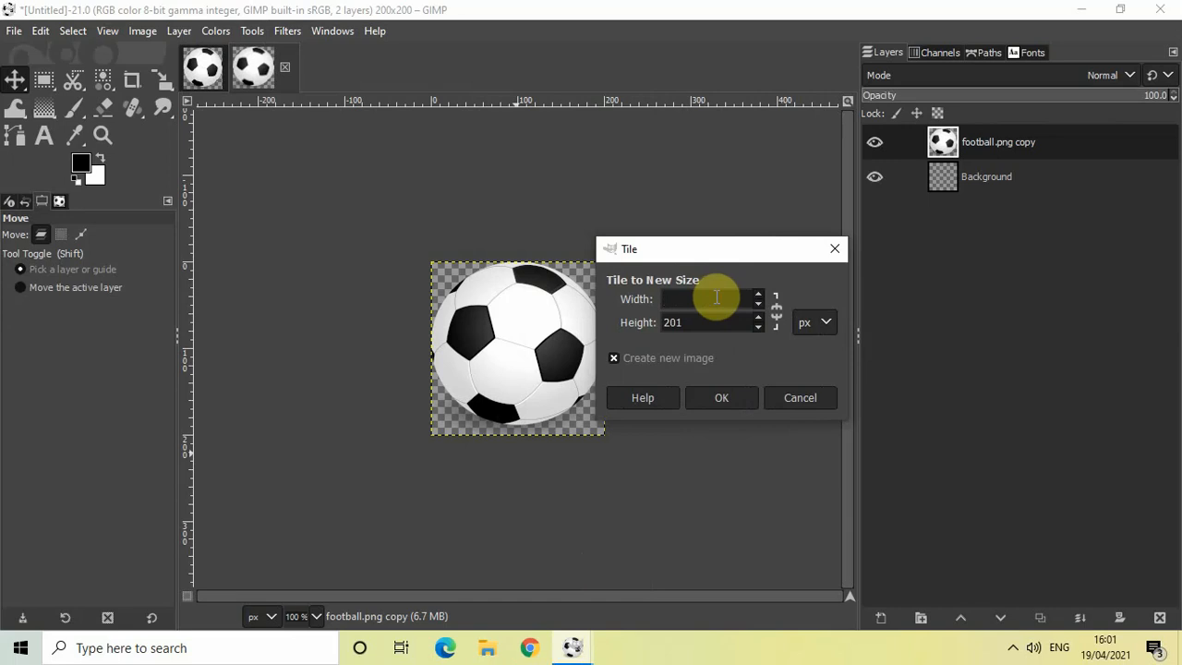
type("1280")
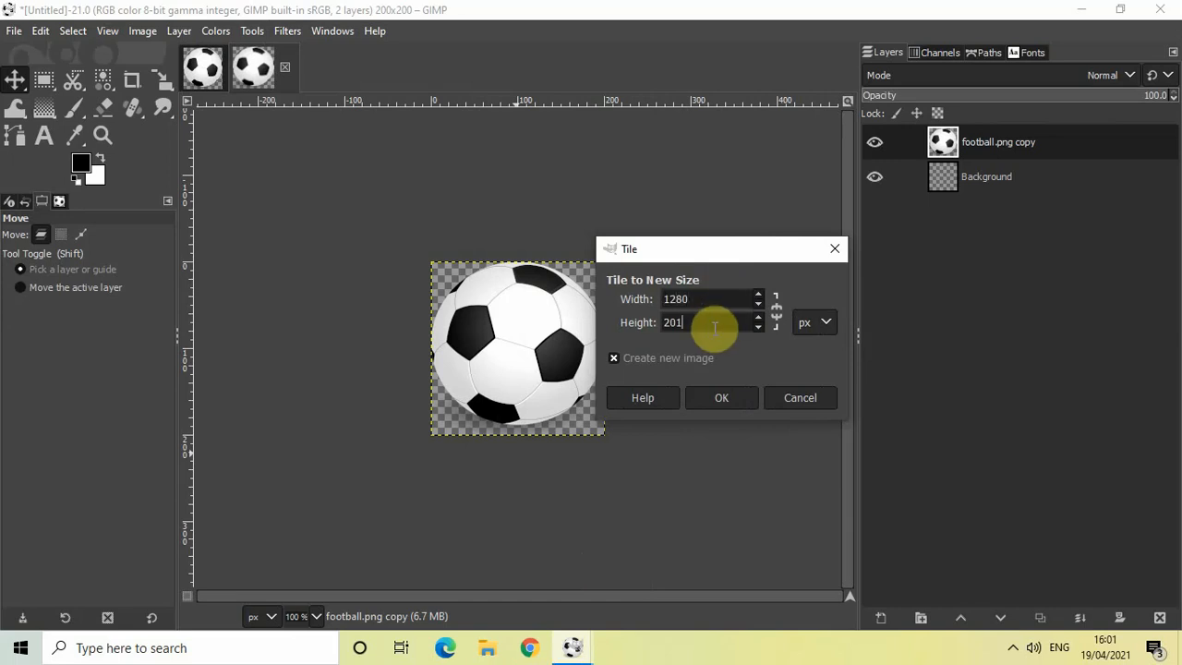
type("72")
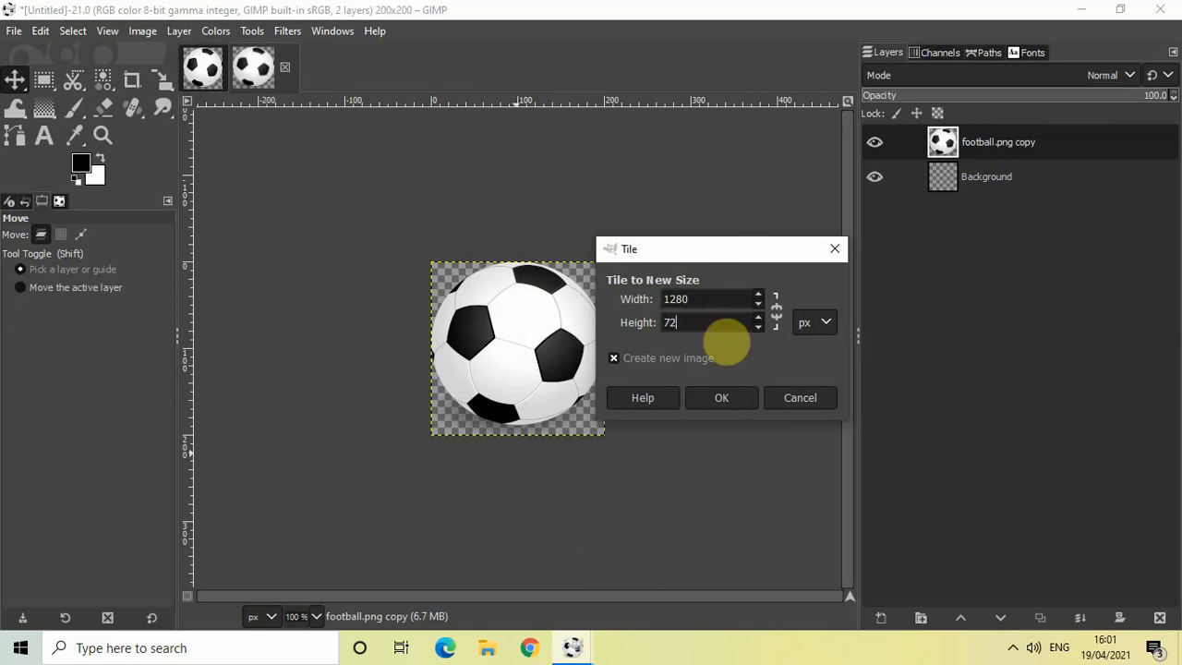
type("0")
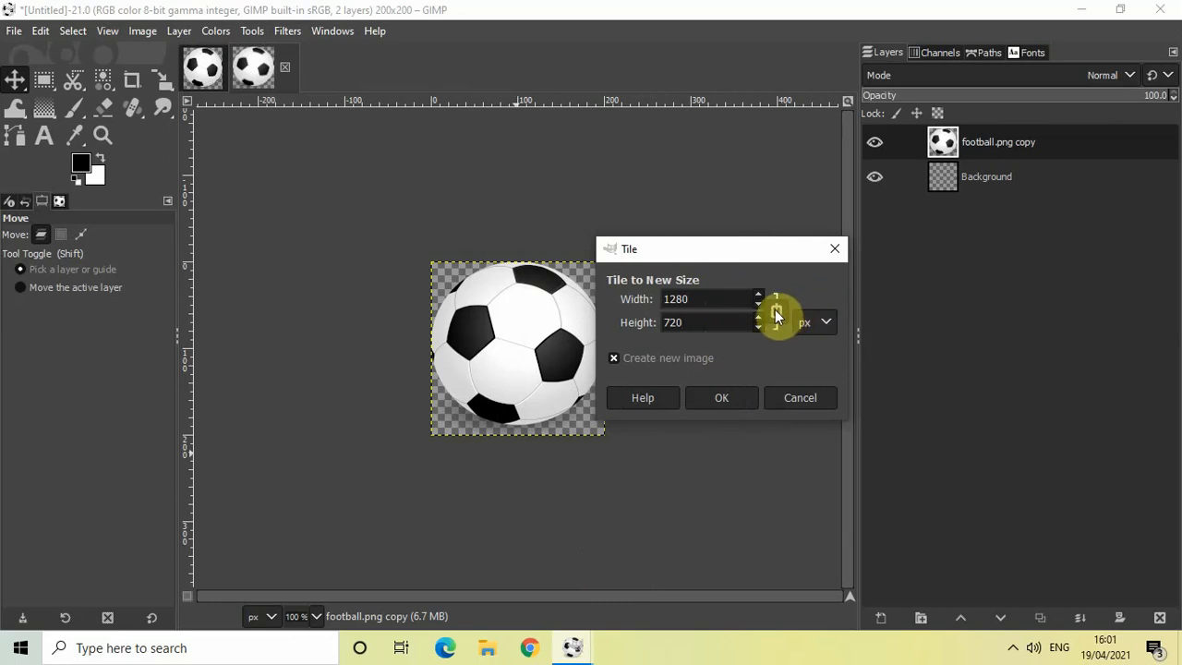
mouse_move(779, 358)
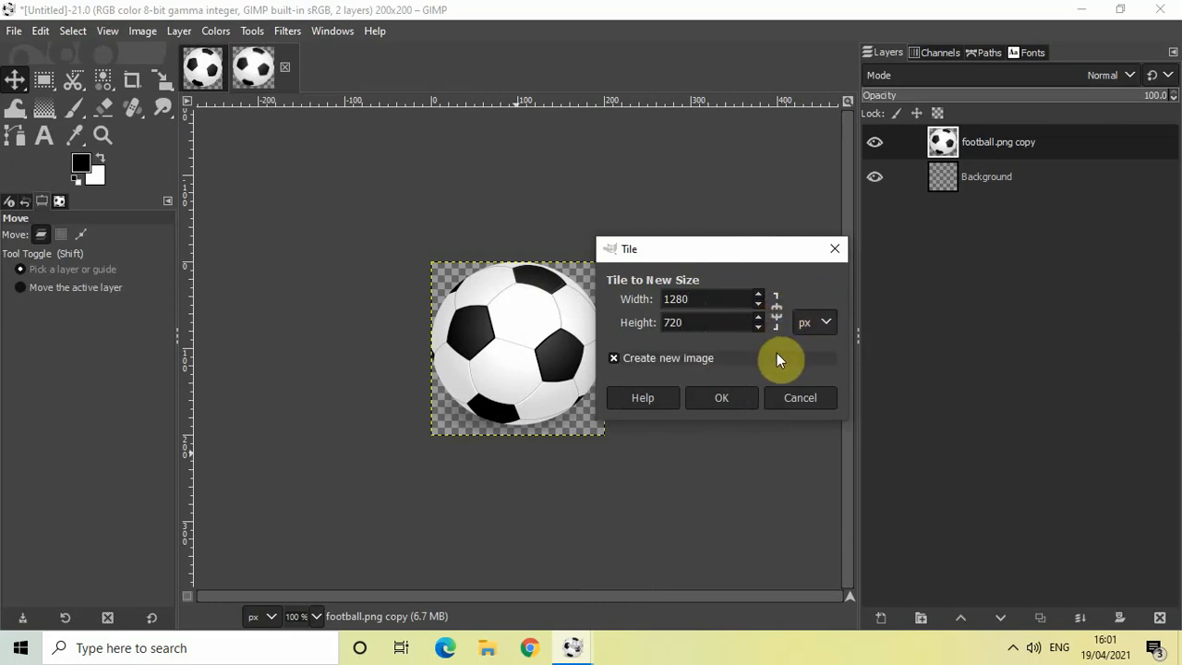
mouse_move(780, 321)
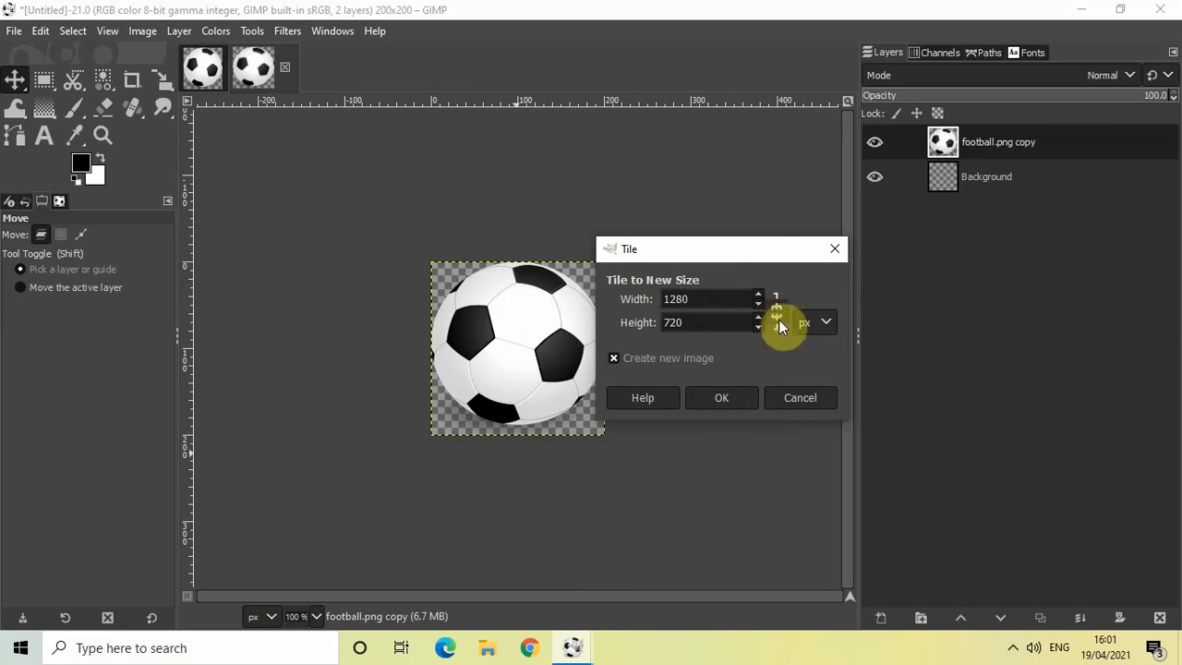
mouse_move(591, 355)
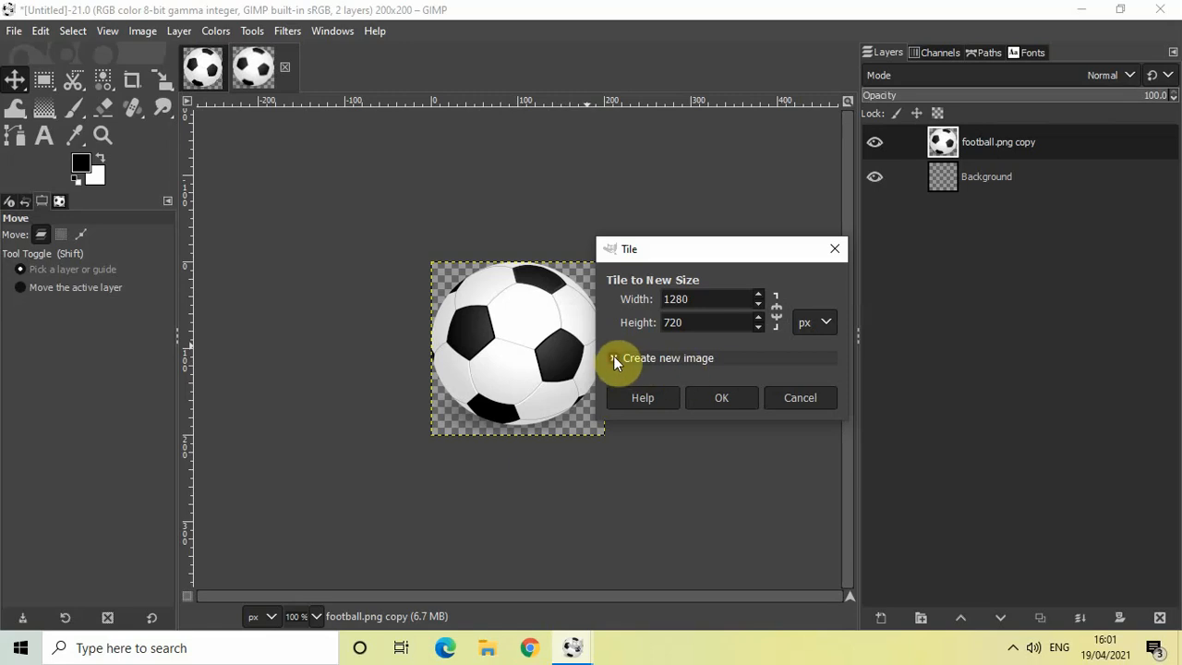
left_click(613, 359)
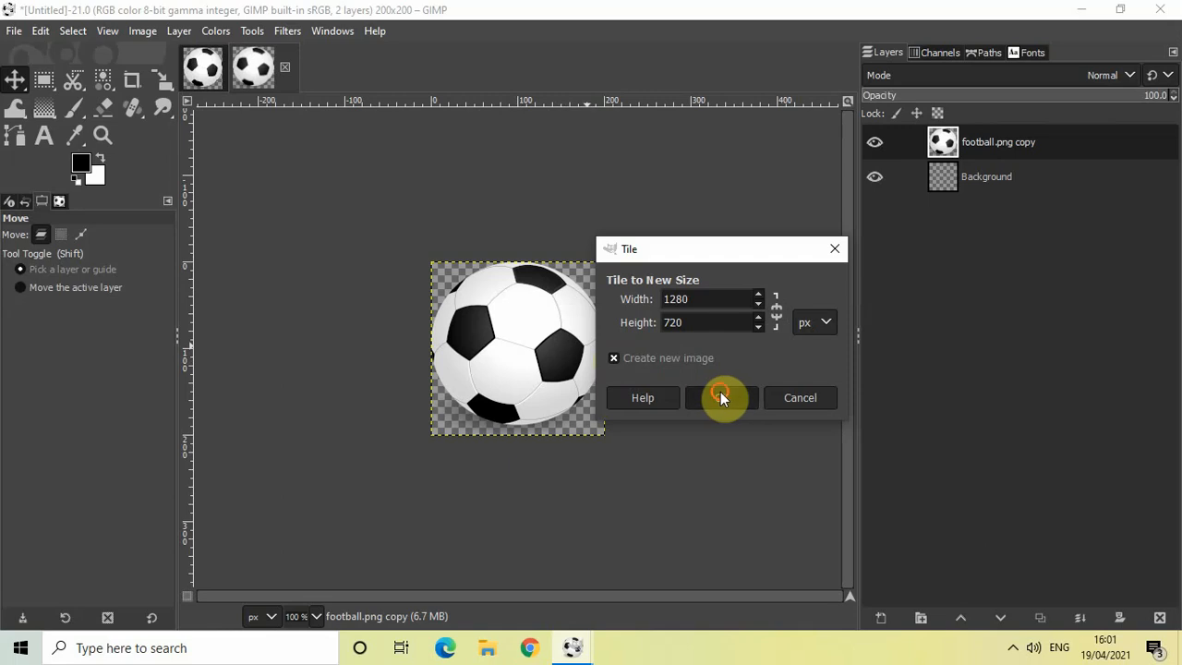
left_click(720, 397)
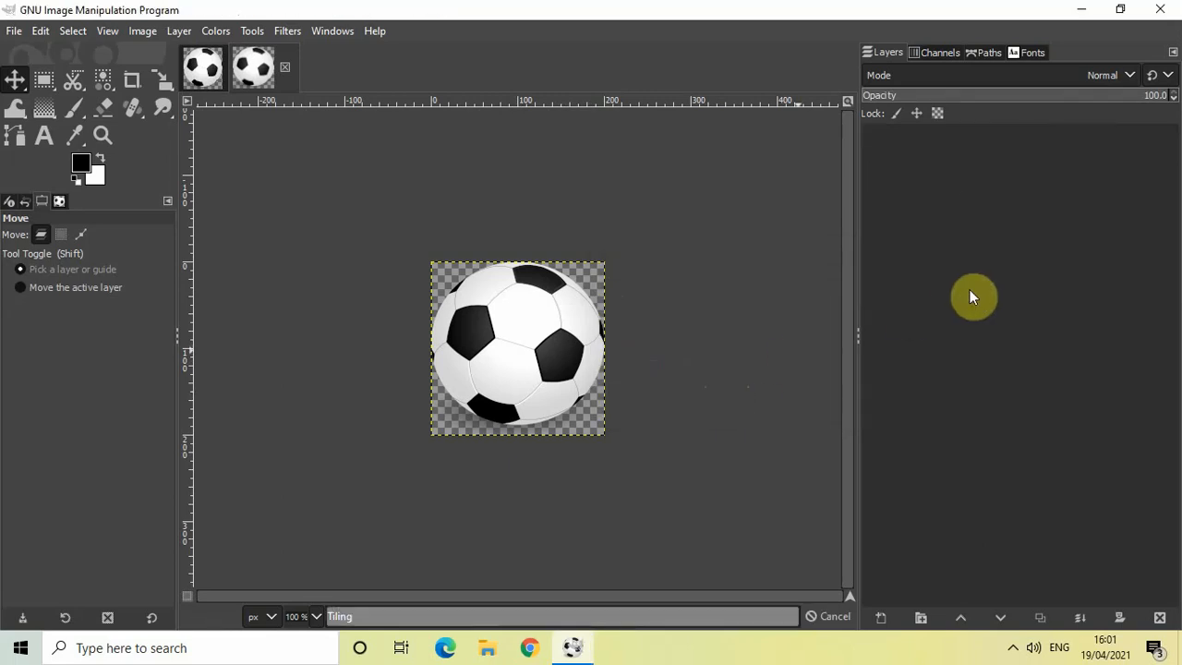